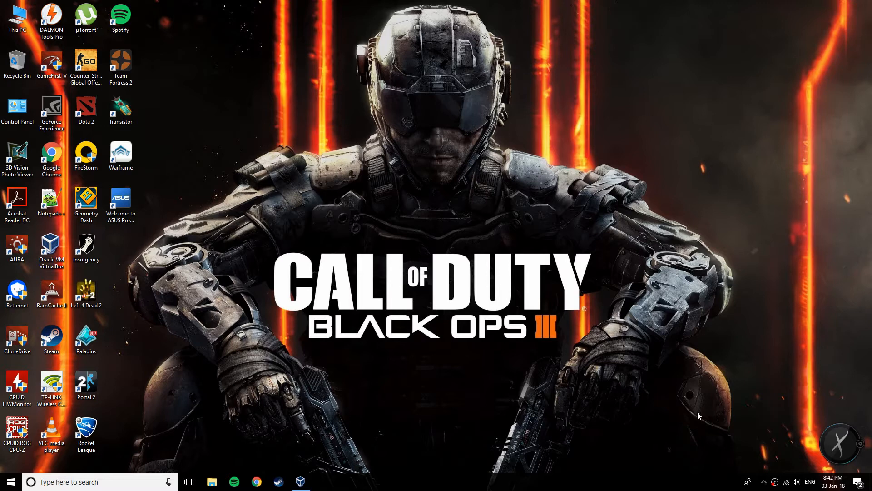
mouse_move(443, 448)
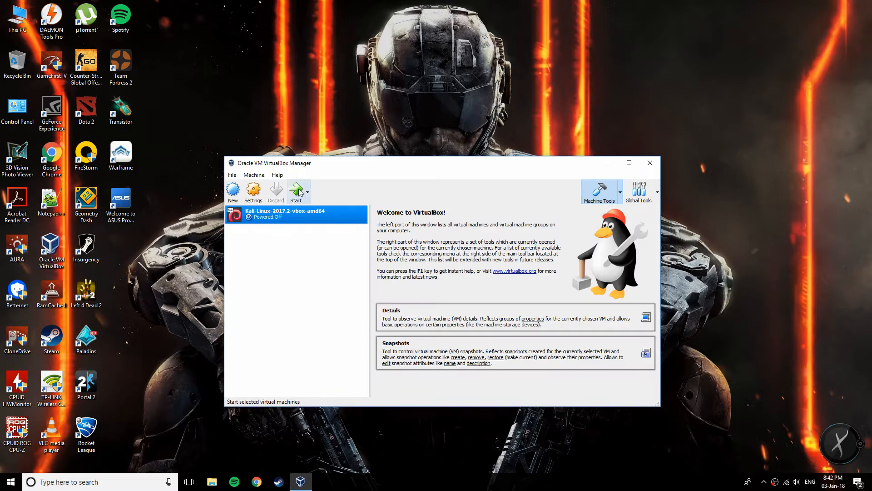
mouse_move(299, 192)
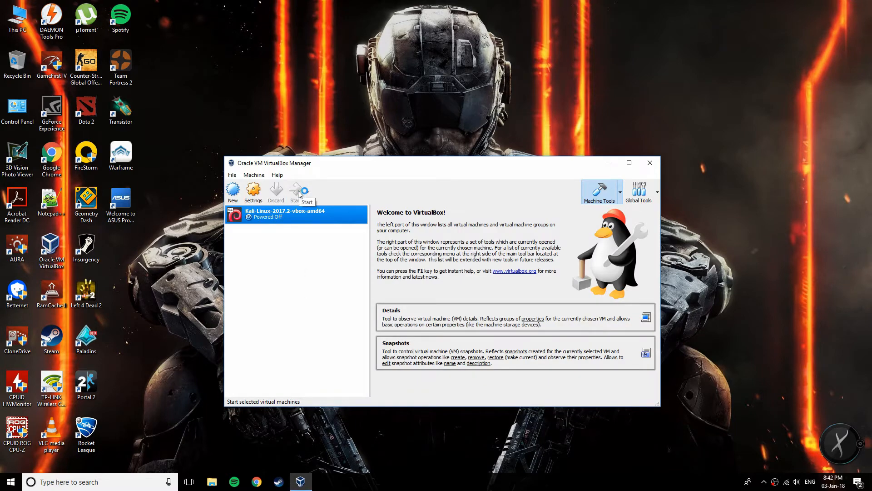
left_click(295, 191)
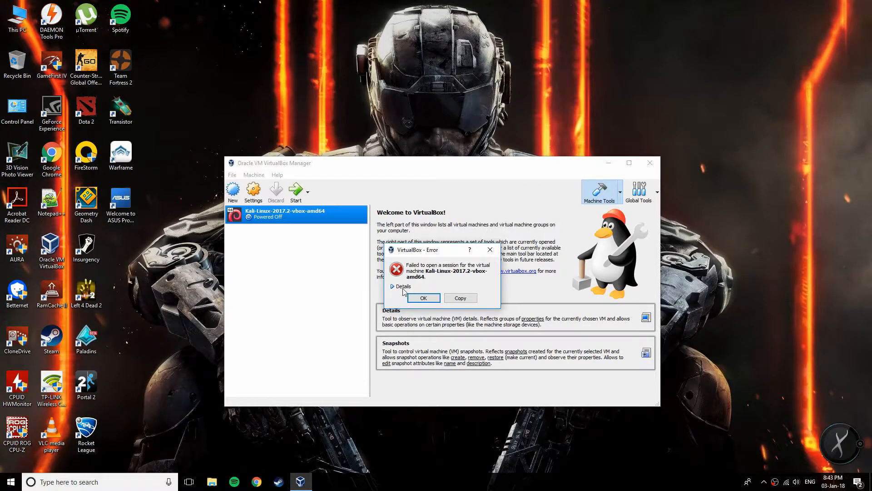
left_click(401, 286)
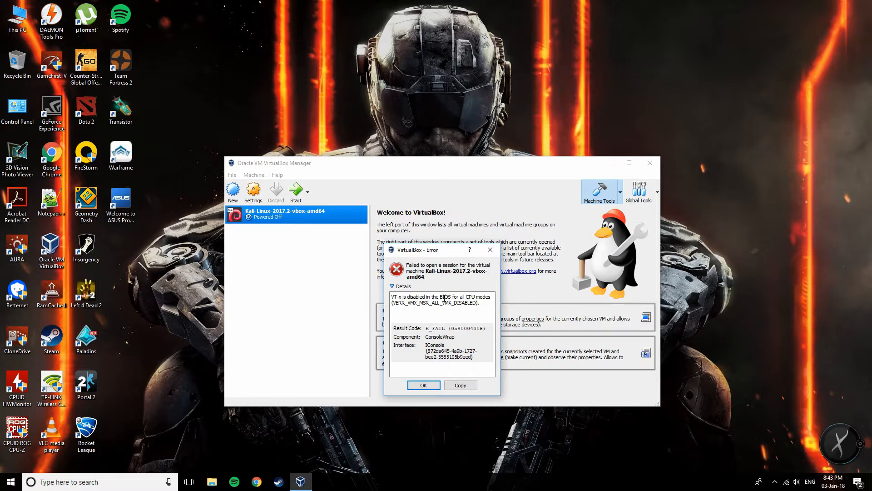
mouse_move(467, 150)
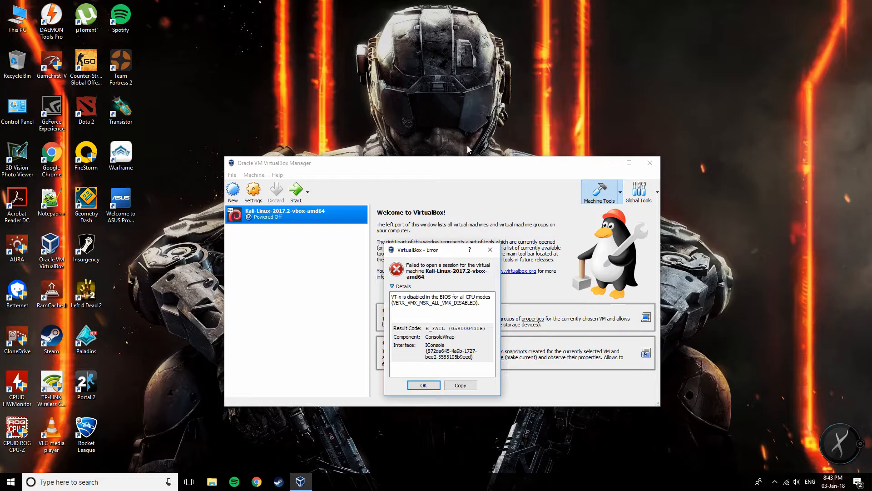
mouse_move(430, 311)
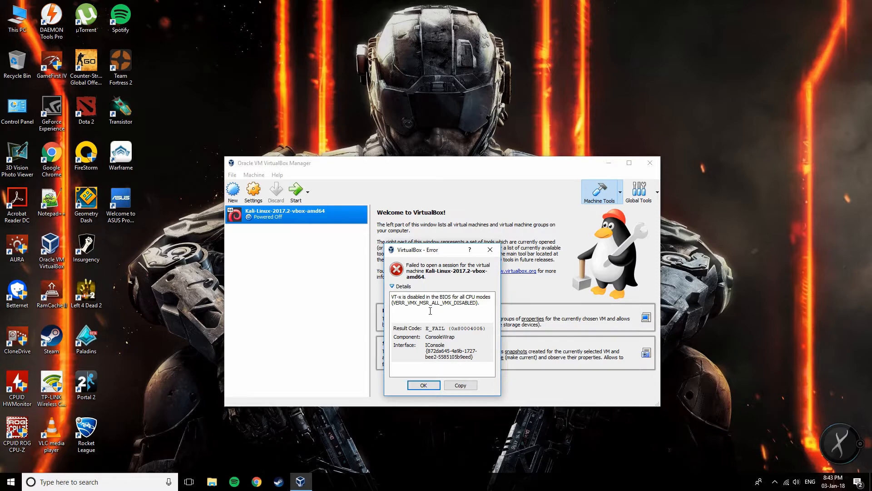
mouse_move(414, 395)
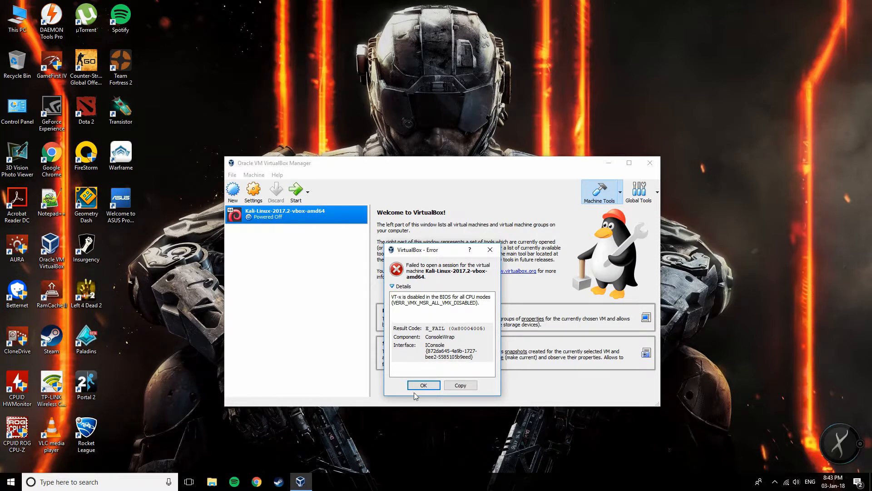
left_click(422, 385)
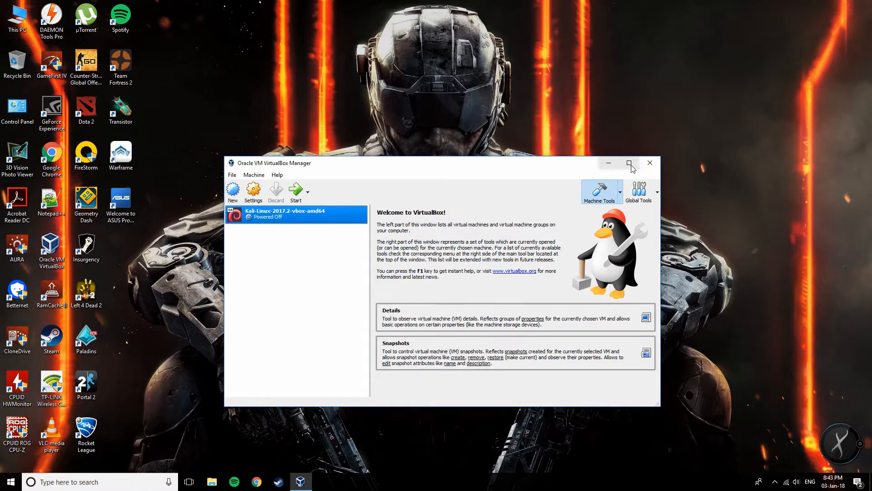
Close the VirtualBox Manager window, leaving the desktop showing.
left_click(8, 481)
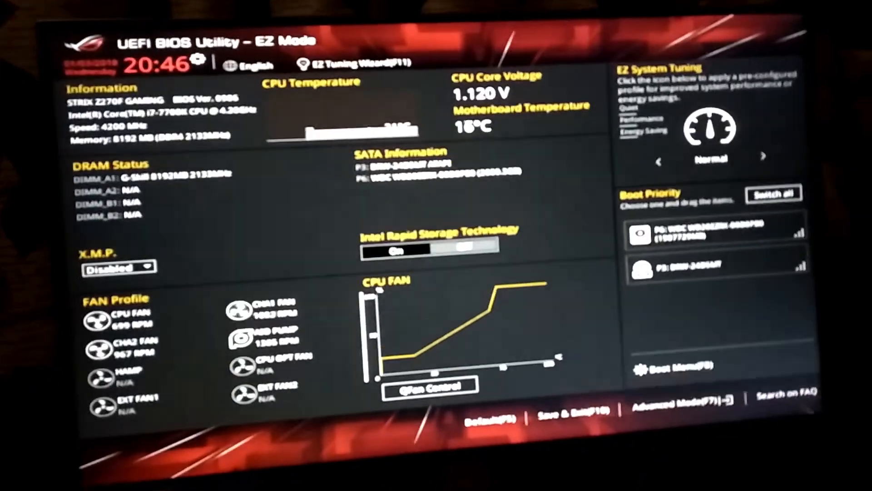
Enter Advanced Mode and reach the CPU Configuration page to enable Intel Virtualization Technology.
left_click(679, 403)
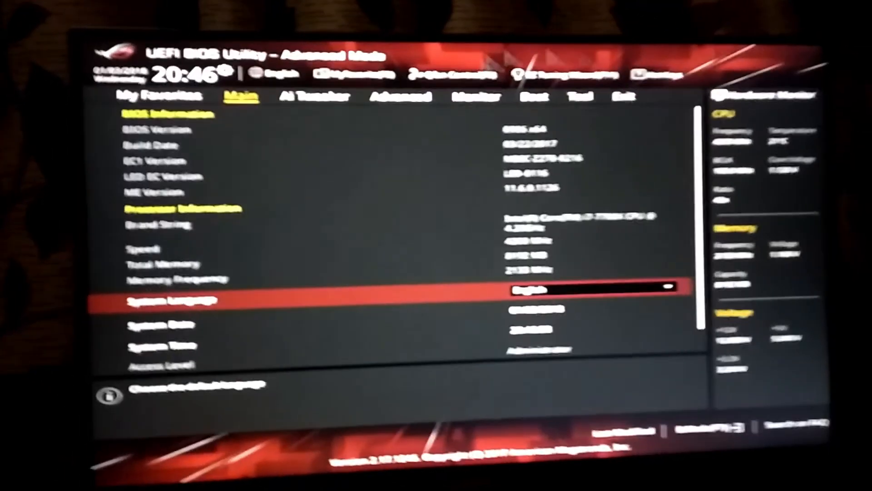
left_click(411, 108)
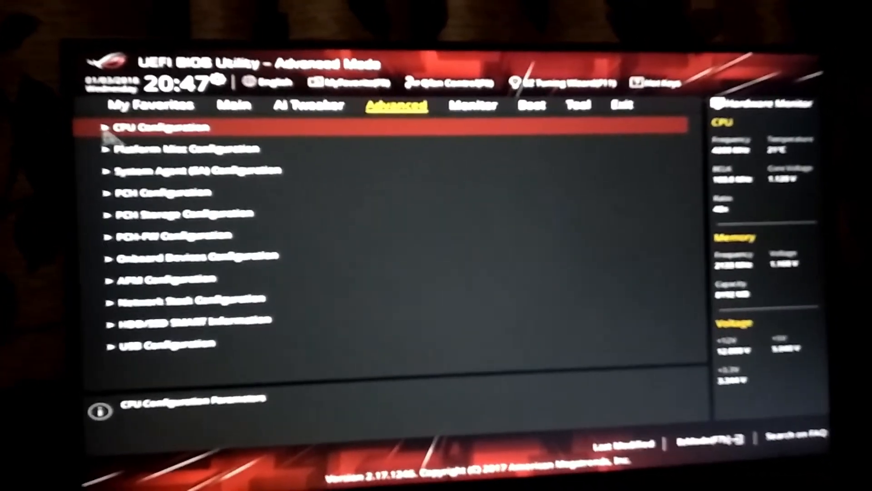
left_click(162, 127)
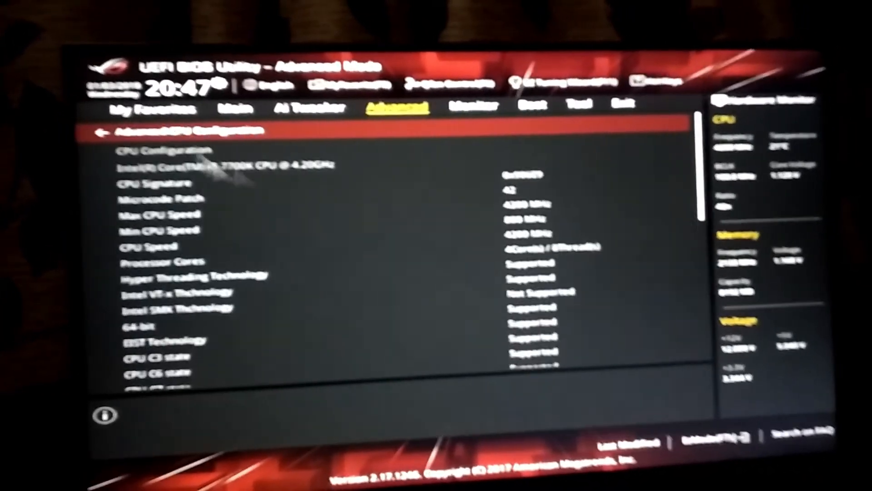
scroll("down", 3)
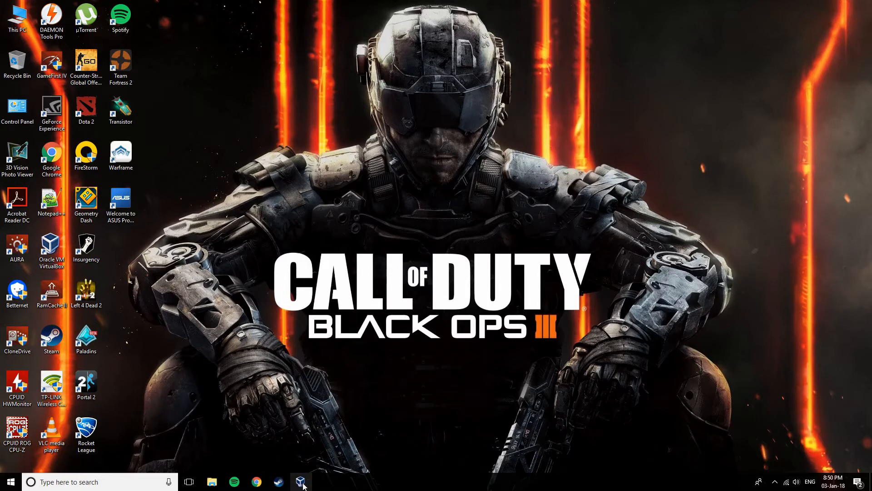
Reopen the VirtualBox Manager from the taskbar with the Kali VM listed.
left_click(300, 481)
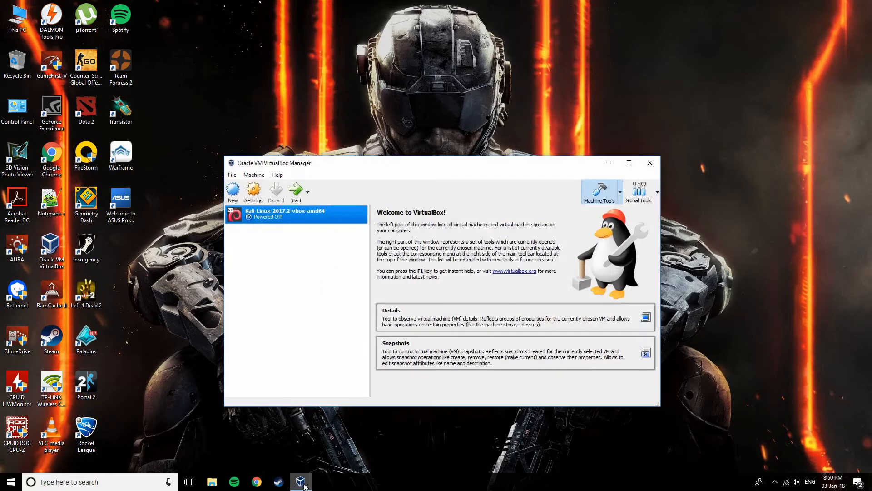
mouse_move(292, 219)
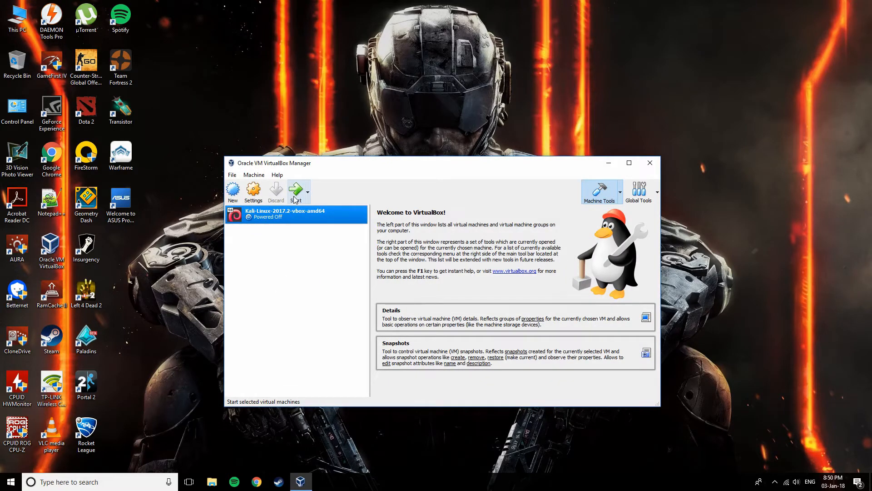
mouse_move(298, 191)
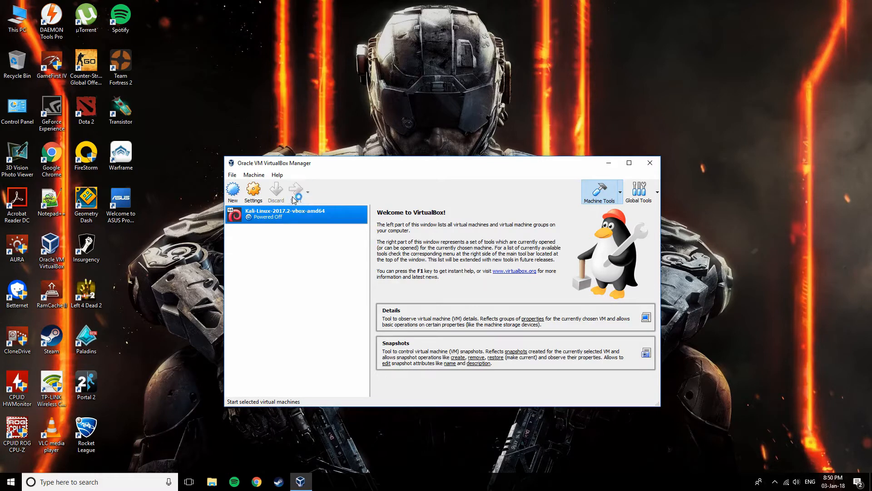
mouse_move(296, 192)
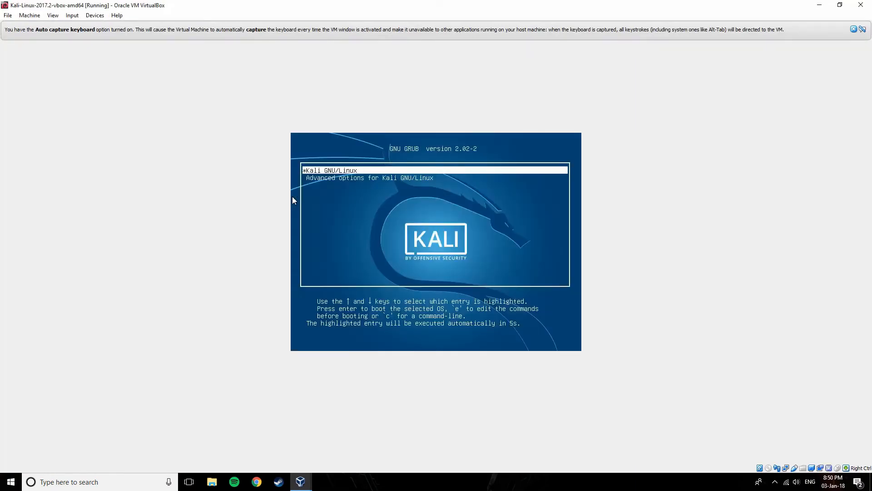
Boot the Kali GNU/Linux GRUB entry and sign in as root to reach the Kali desktop.
key("Return")
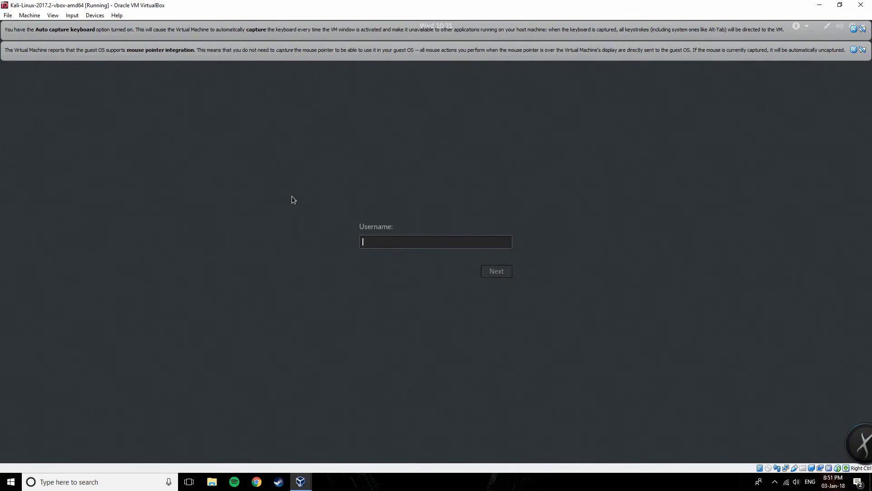
type("root")
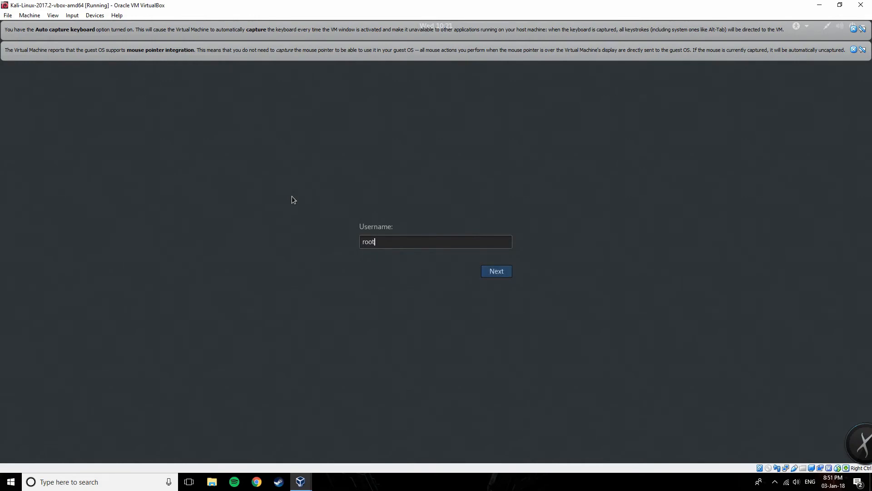
left_click(495, 271)
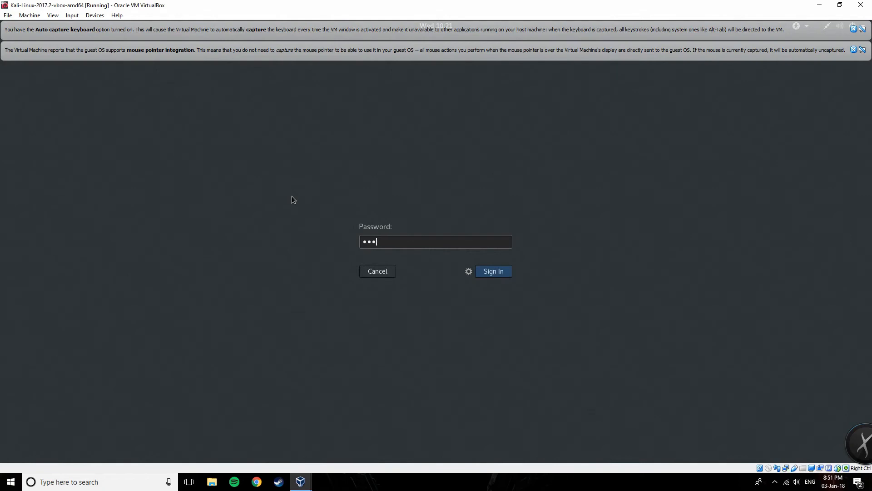
left_click(491, 271)
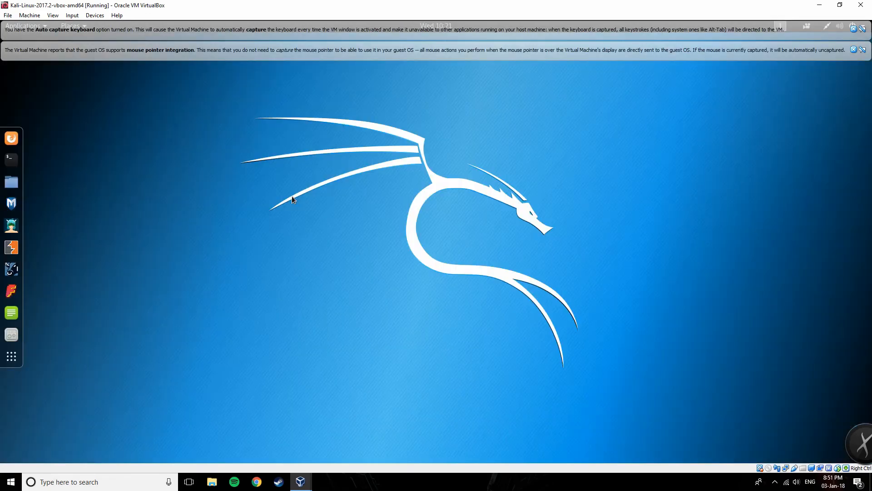